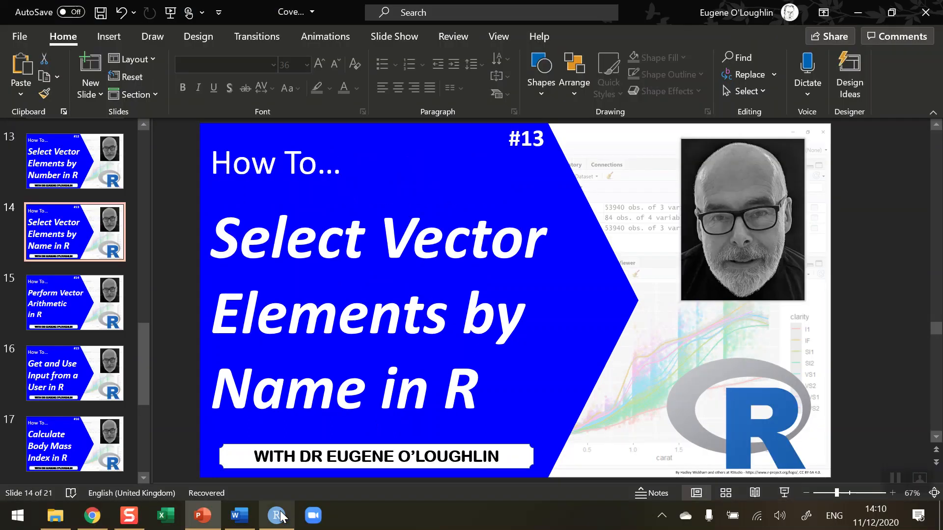
# Walk through the script's years vector and its names() assignment of the five countries
pyautogui.click(276, 514)
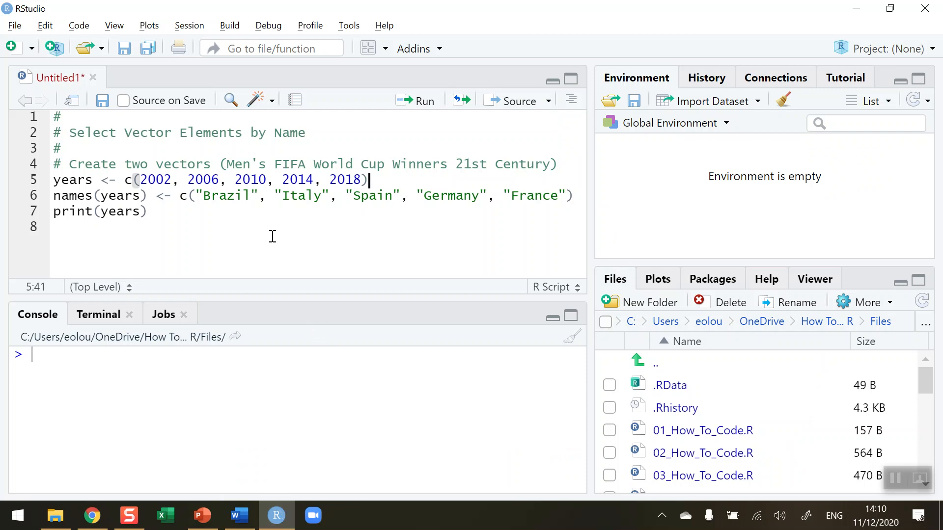
pyautogui.moveTo(267, 222)
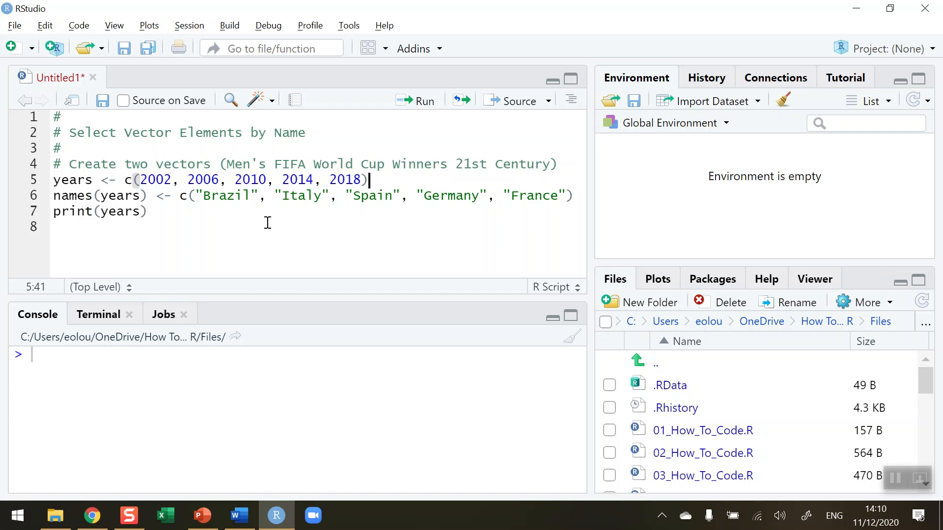
pyautogui.moveTo(383, 180)
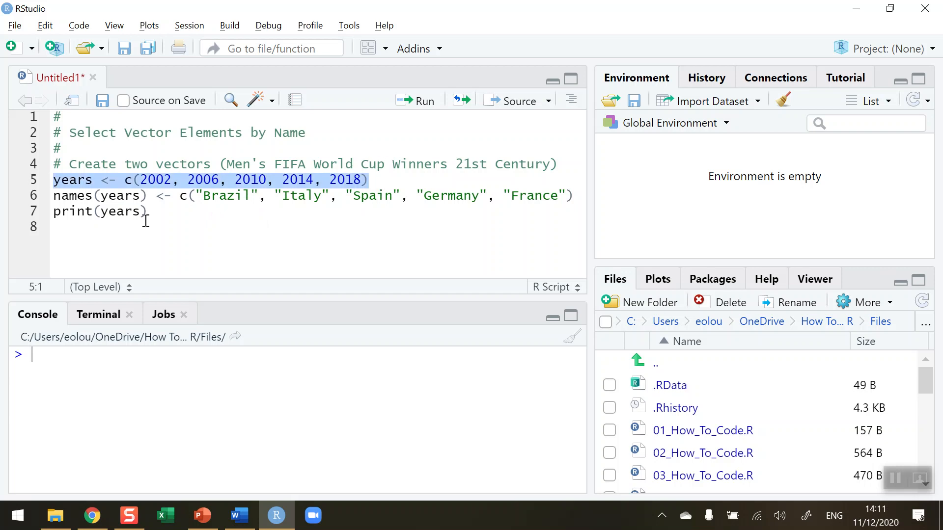
pyautogui.moveTo(150, 213)
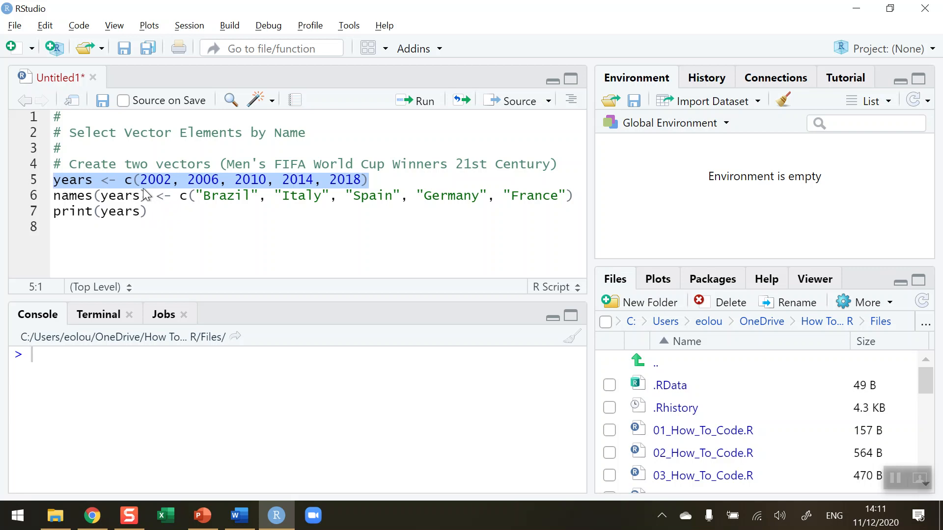
pyautogui.moveTo(167, 191)
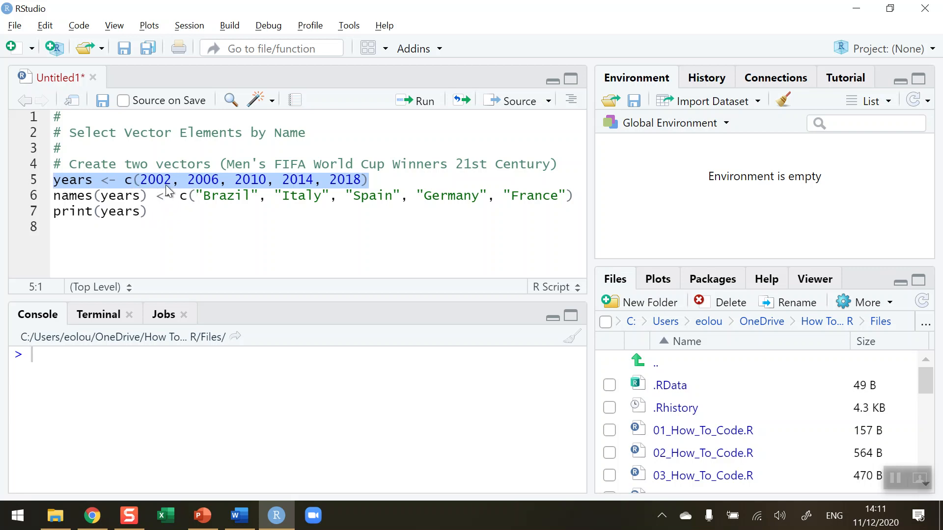
pyautogui.moveTo(362, 196)
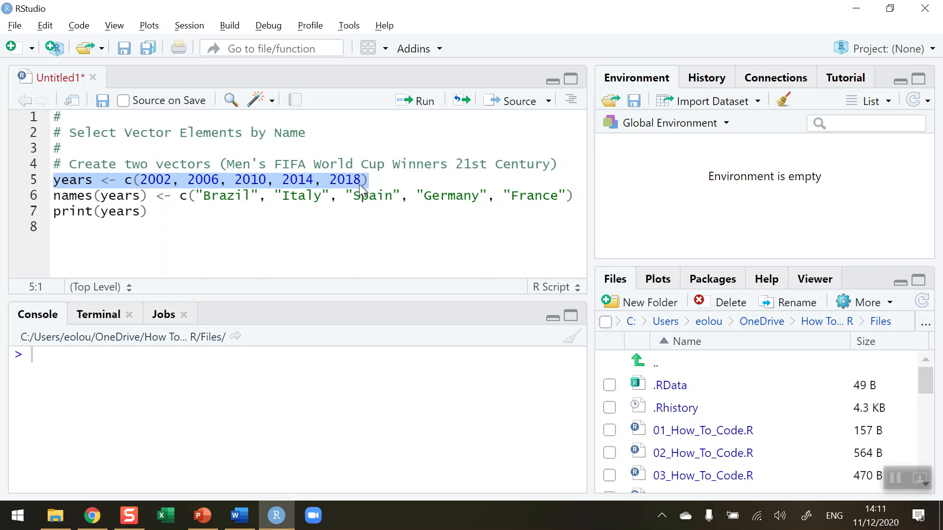
pyautogui.moveTo(362, 187)
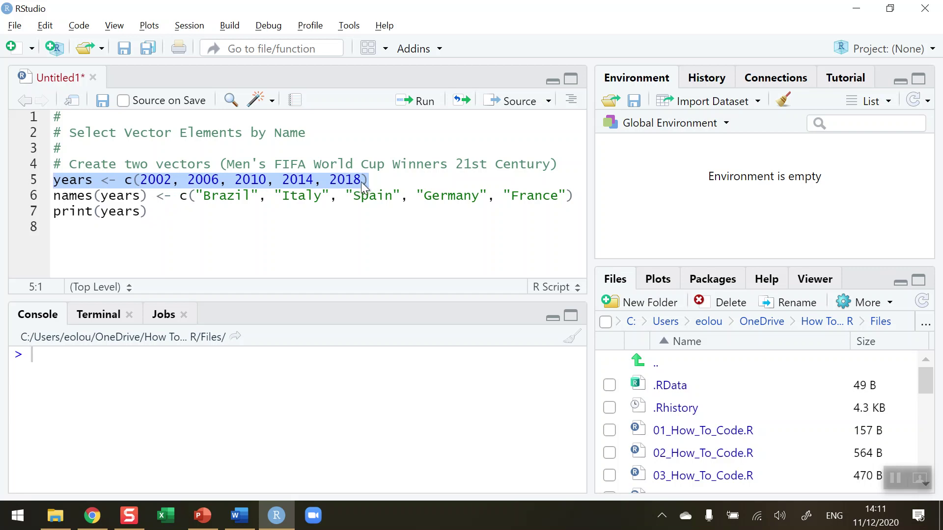
pyautogui.moveTo(359, 181)
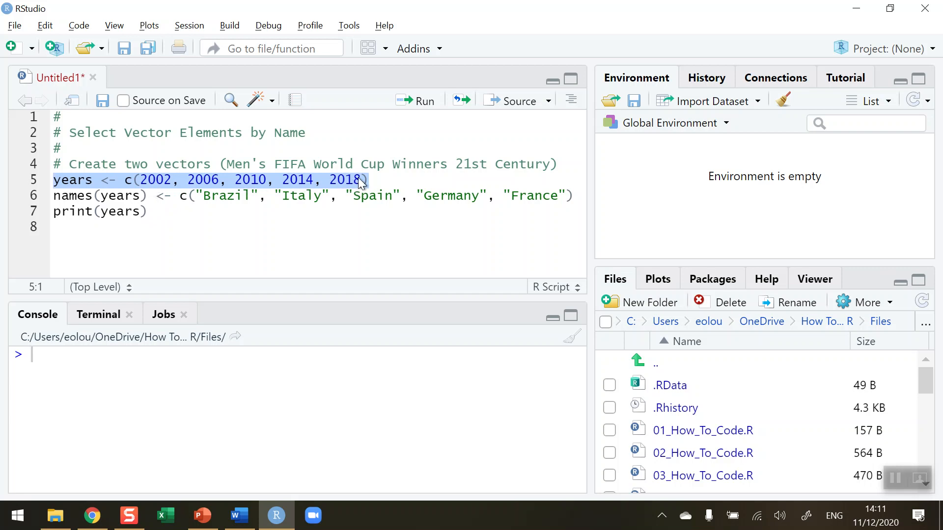
pyautogui.click(75, 196)
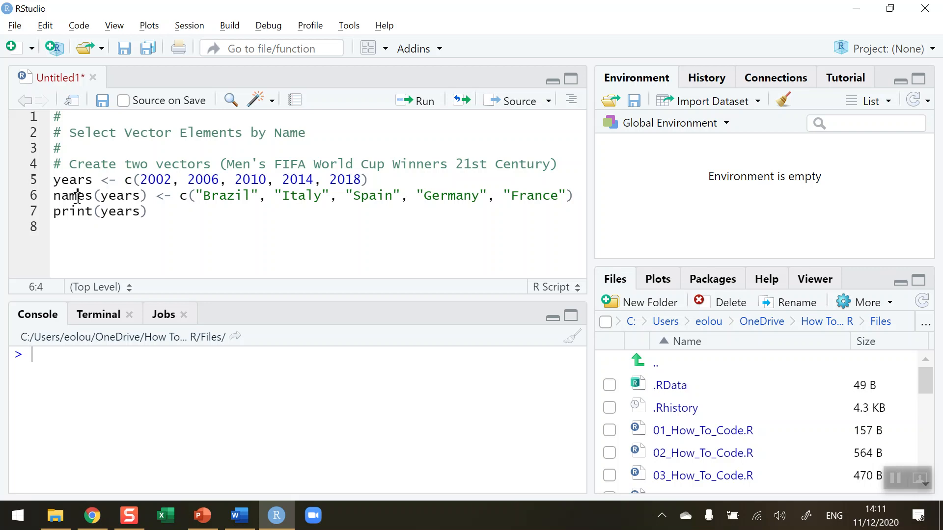
pyautogui.doubleClick(72, 196)
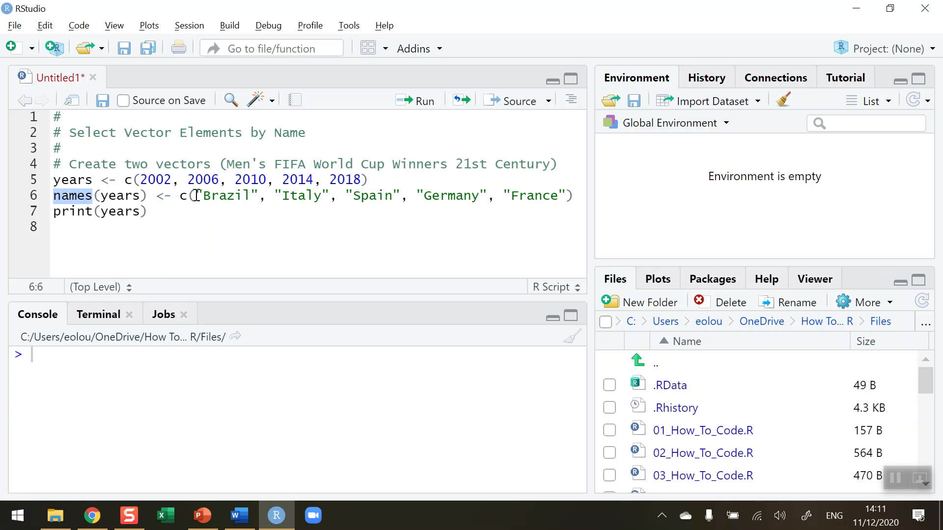
pyautogui.moveTo(198, 190)
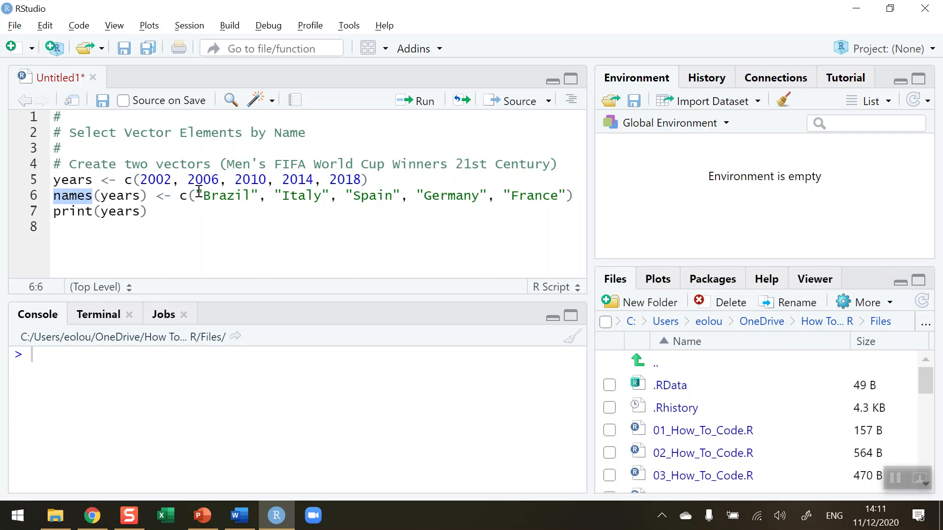
pyautogui.moveTo(198, 196); pyautogui.dragTo(521, 196)
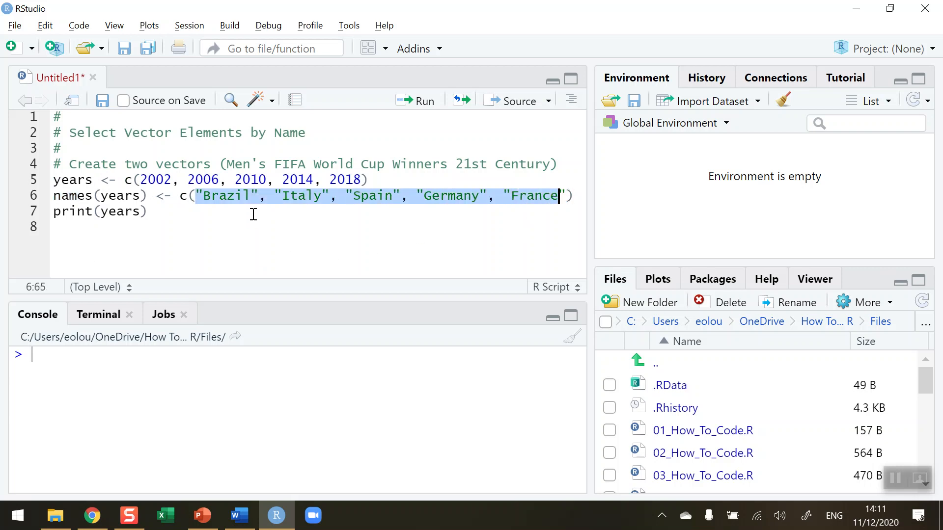
pyautogui.moveTo(121, 241)
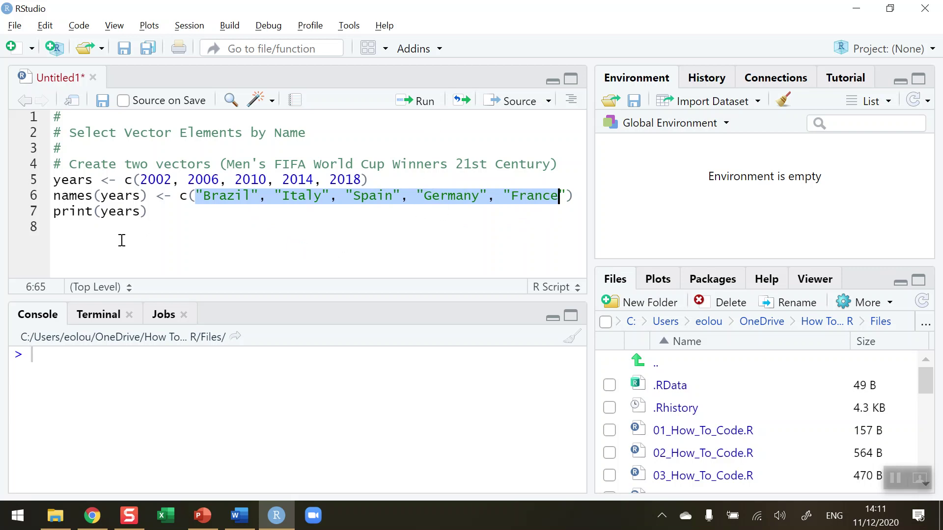
pyautogui.click(148, 211)
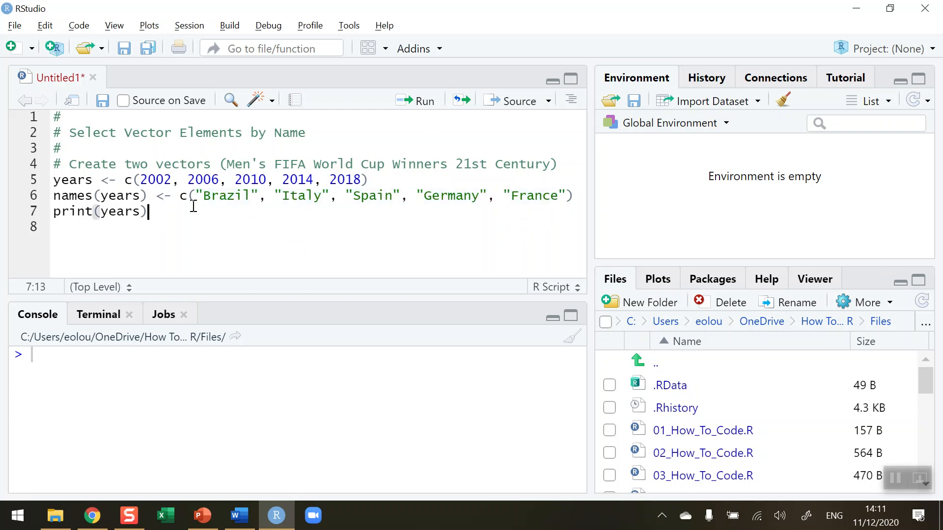
pyautogui.moveTo(391, 219)
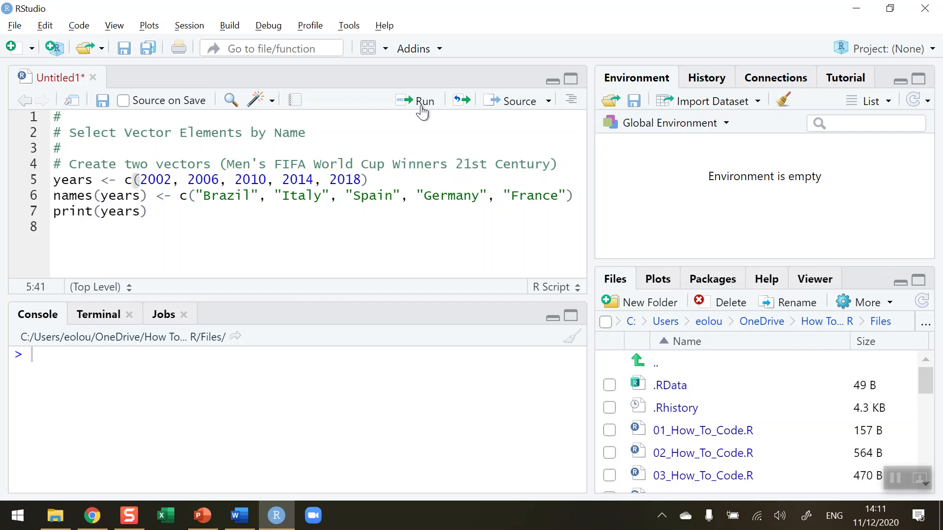
pyautogui.moveTo(423, 106)
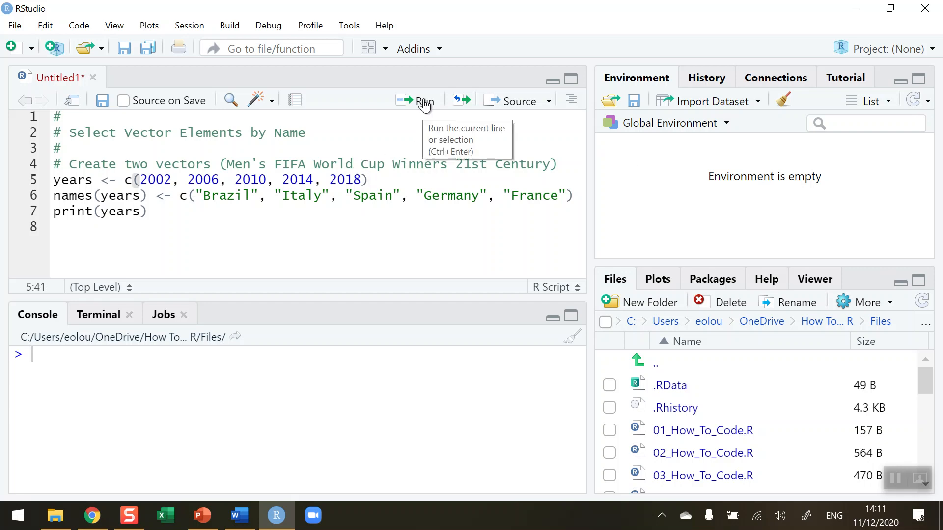
# Execute lines 5-7 so the console prints the named vector Brazil 2002 through France 2018
pyautogui.click(419, 101)
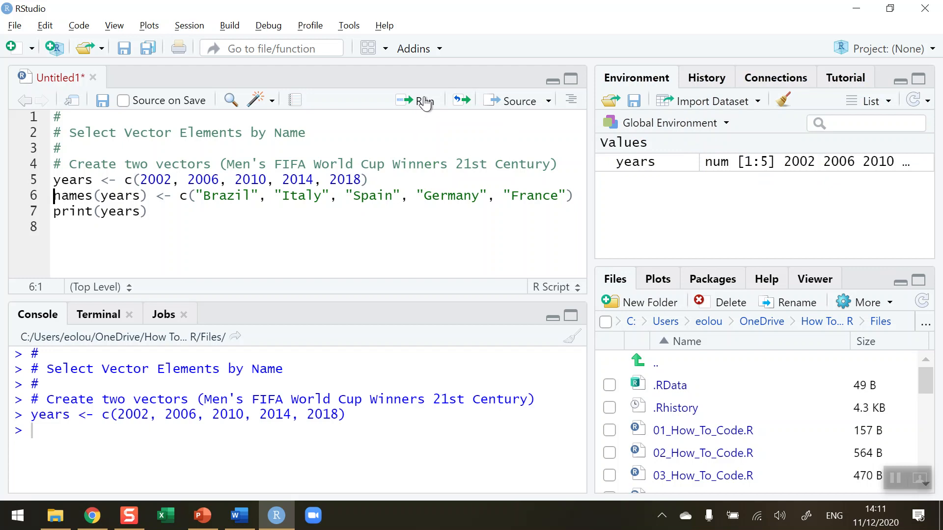
pyautogui.click(416, 100)
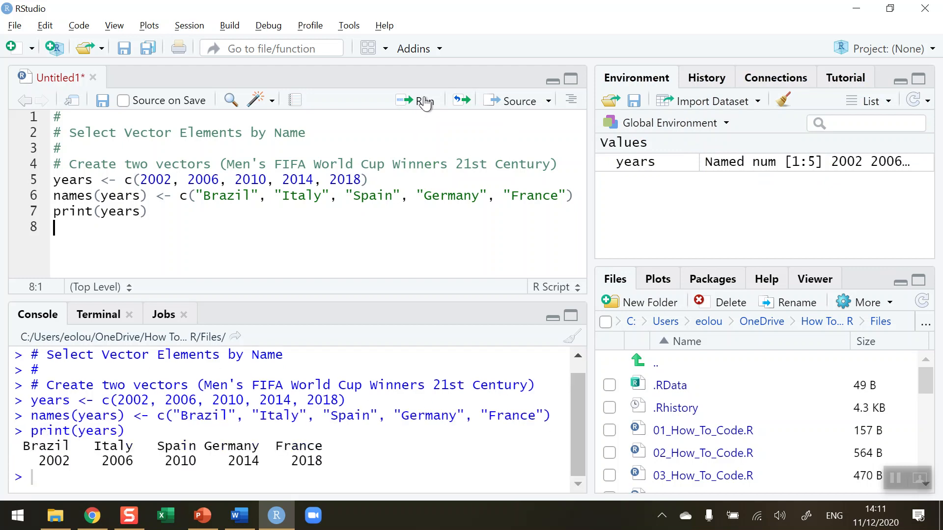
pyautogui.moveTo(214, 406)
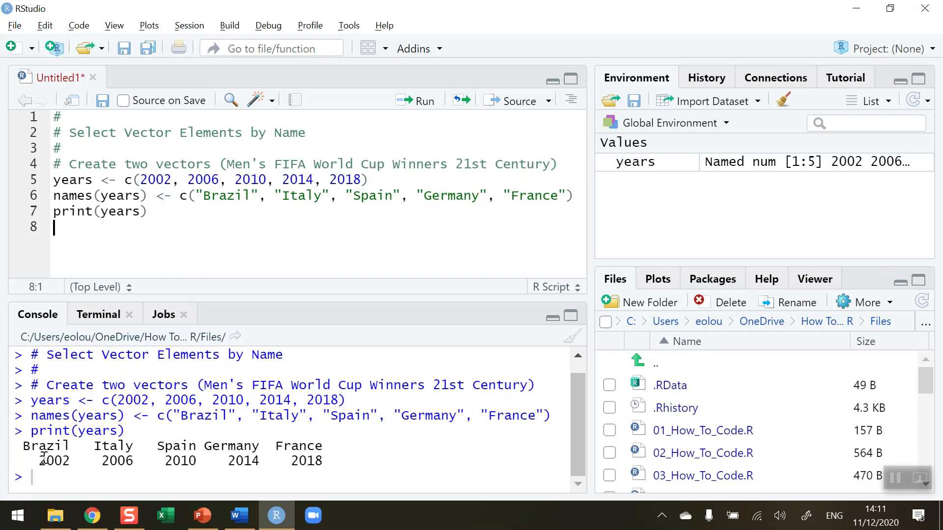
pyautogui.moveTo(23, 430); pyautogui.dragTo(322, 470)
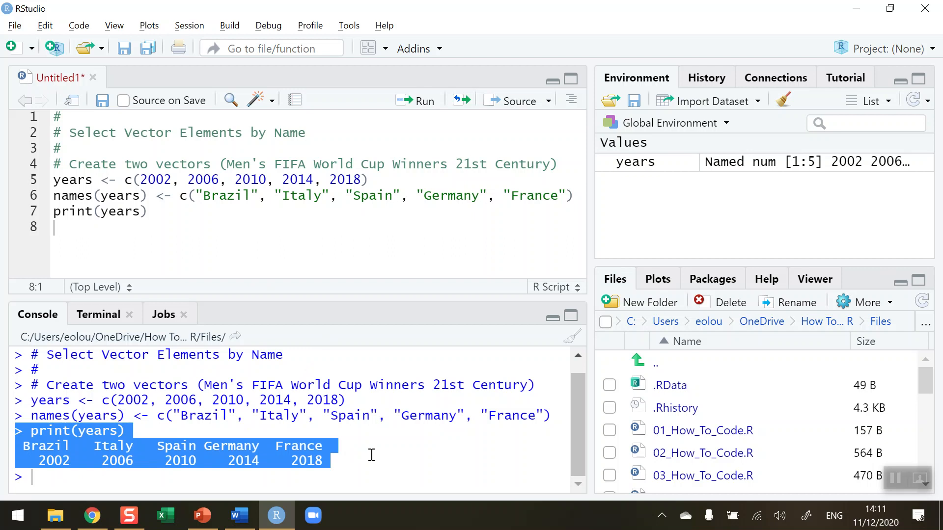
pyautogui.moveTo(368, 423)
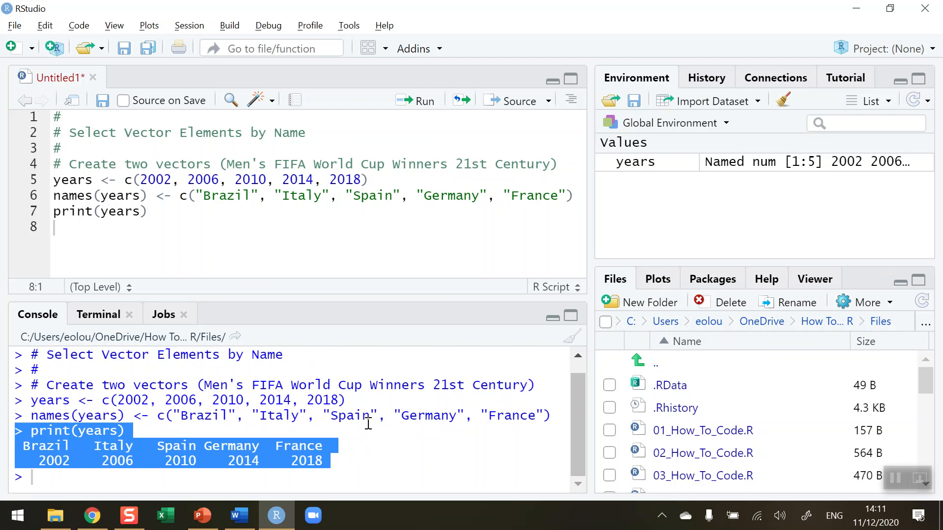
pyautogui.click(109, 232)
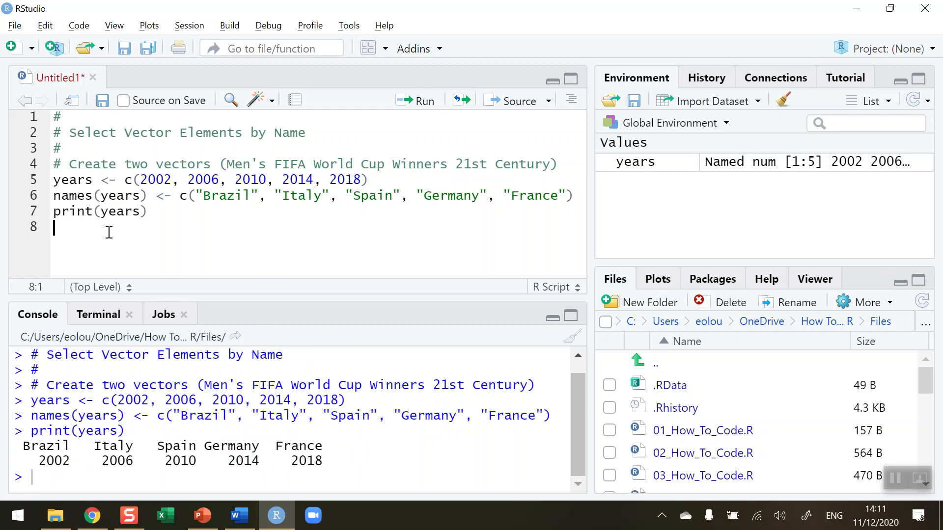
# Add a # comment and years[1], then run it to return Brazil 2002
pyautogui.write('#')
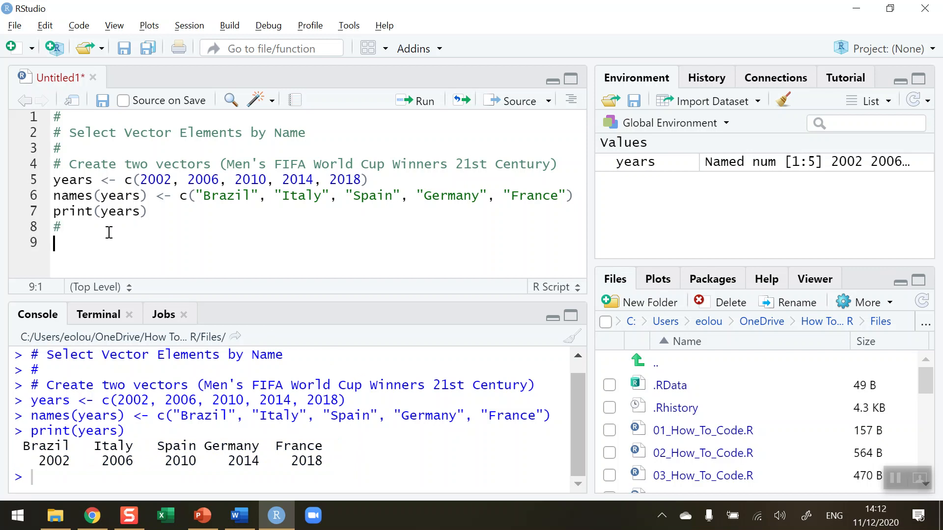
pyautogui.write('years[')
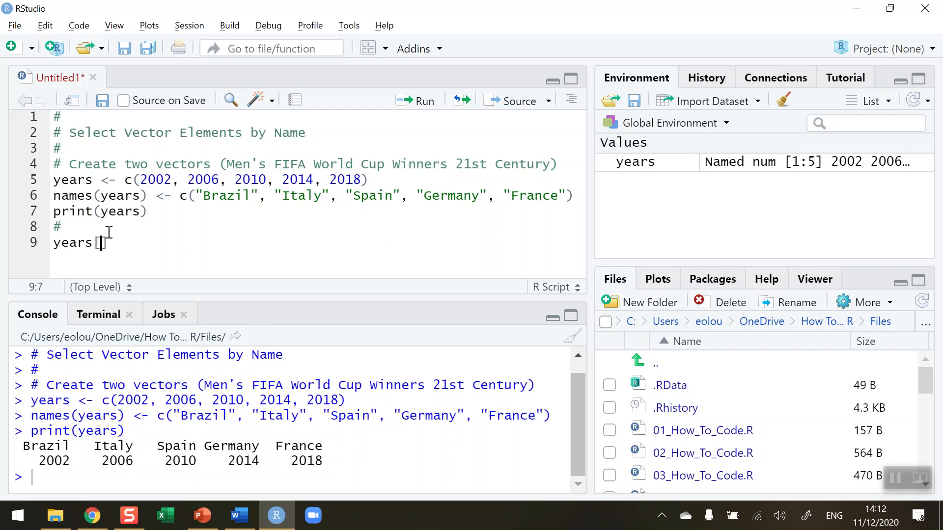
pyautogui.write('1')
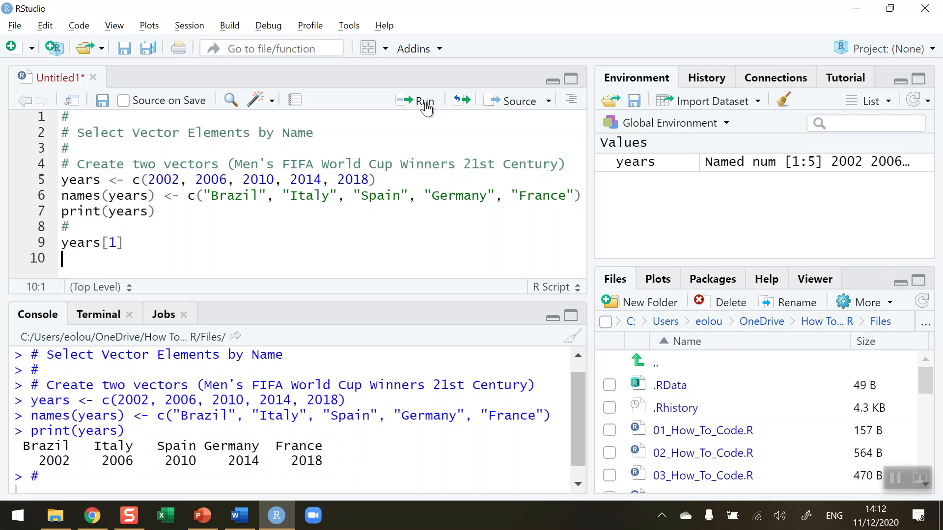
pyautogui.click(419, 100)
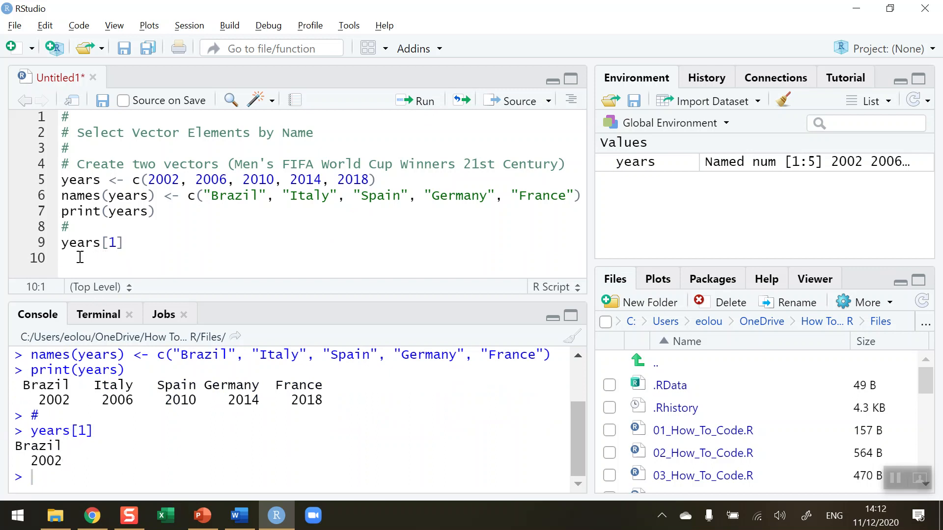
pyautogui.moveTo(70, 258)
pyautogui.write('#')
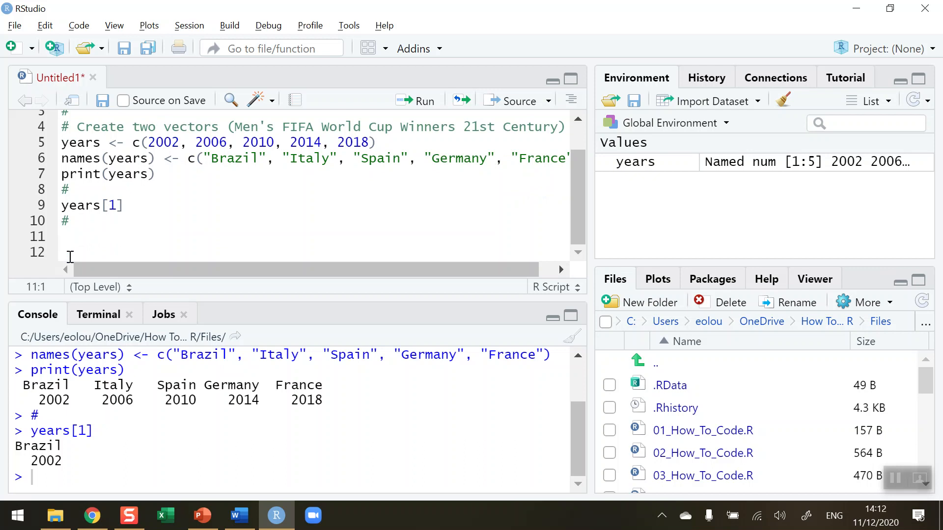
# Write and run years["Brazil"] to select by name, returning Brazil 2002
pyautogui.write('years["B')
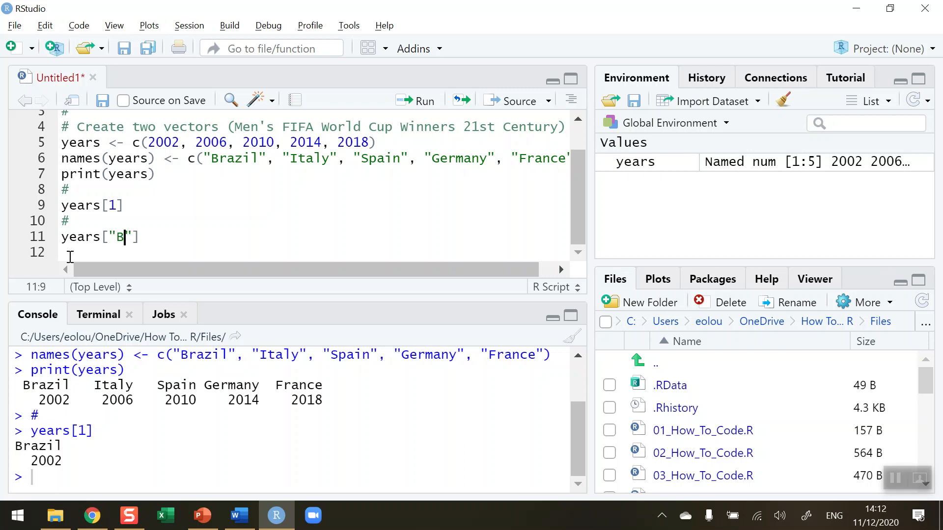
pyautogui.write('razil')
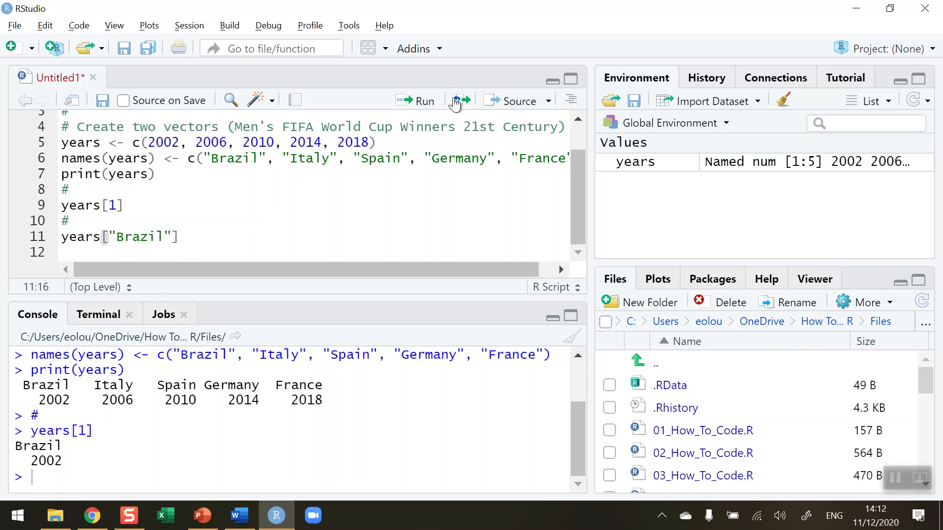
pyautogui.click(460, 100)
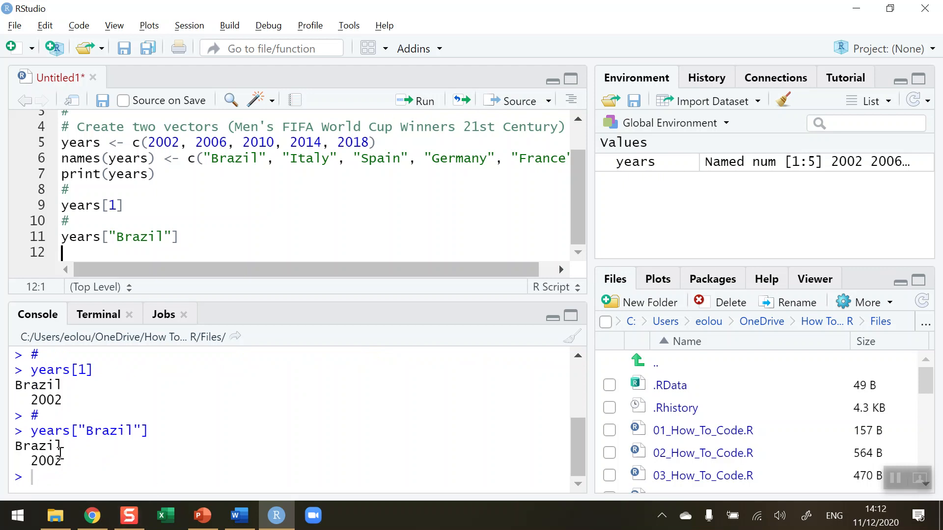
pyautogui.moveTo(83, 453)
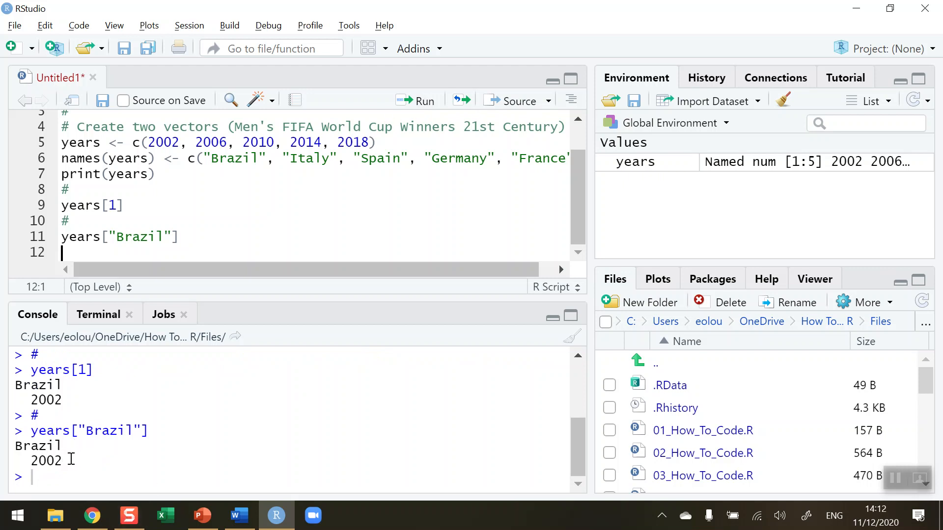
# Write years["France"] to select the France element by name, returning 2018
pyautogui.write('y')
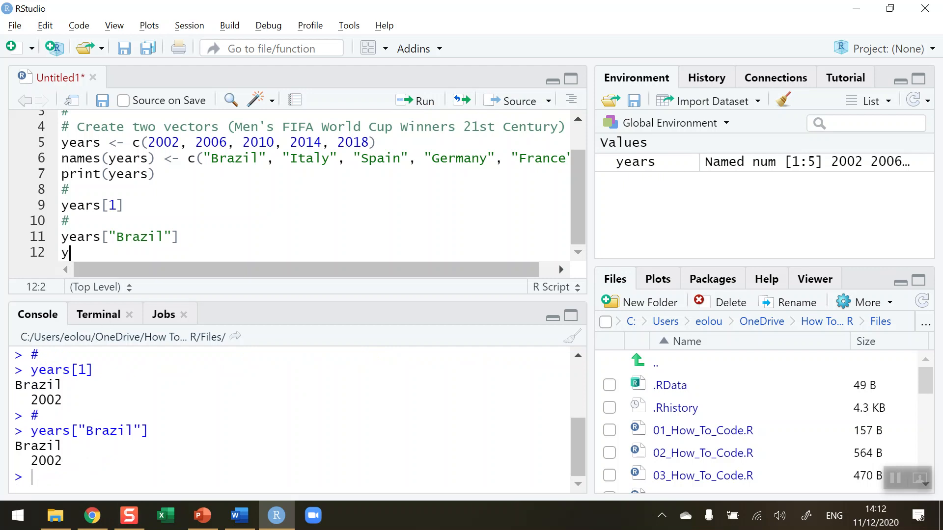
pyautogui.write('ears')
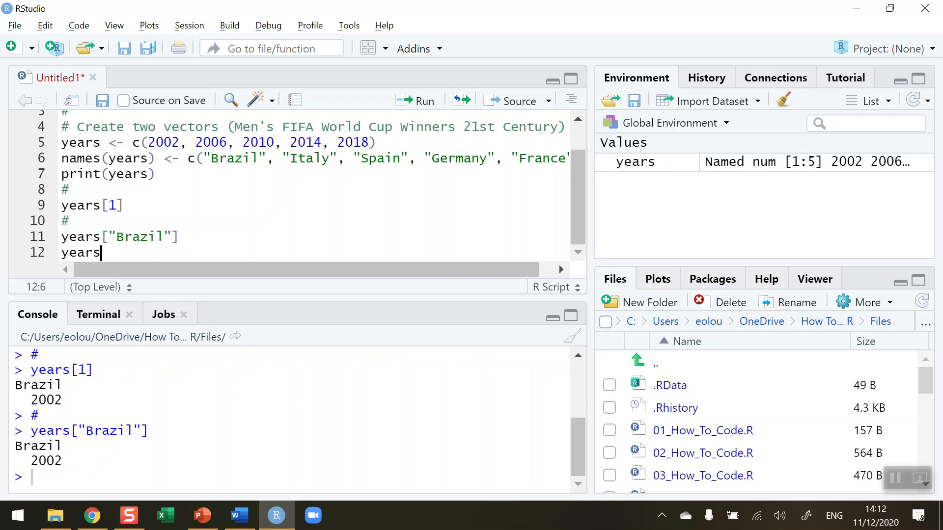
pyautogui.write('[')
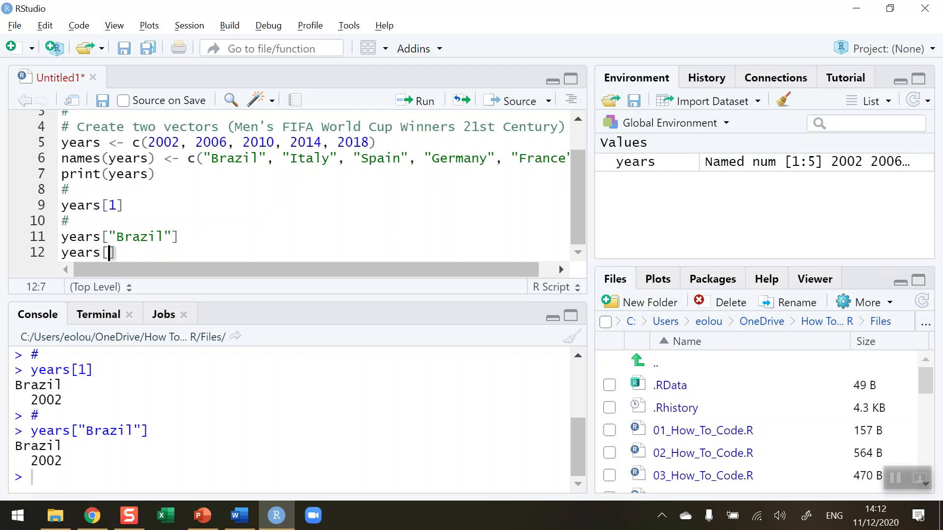
pyautogui.write('France')
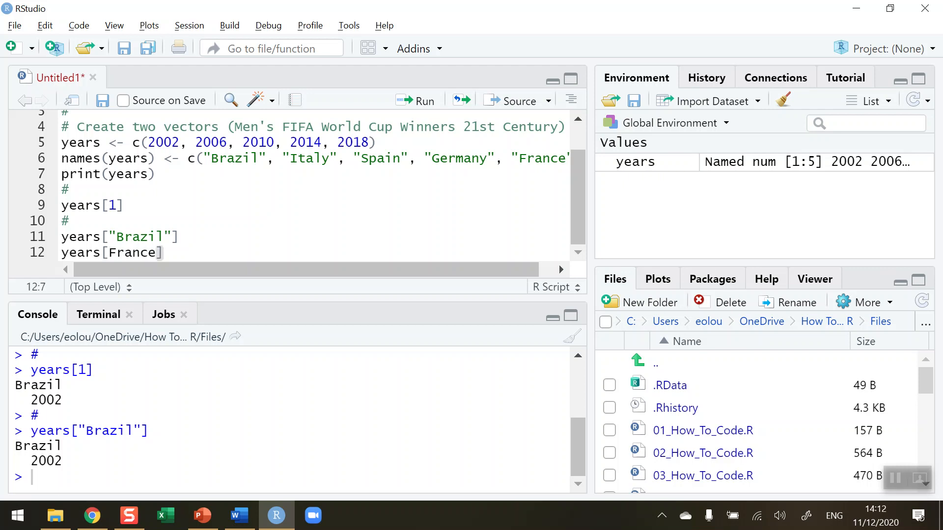
pyautogui.write('"France"')
pyautogui.write('#')
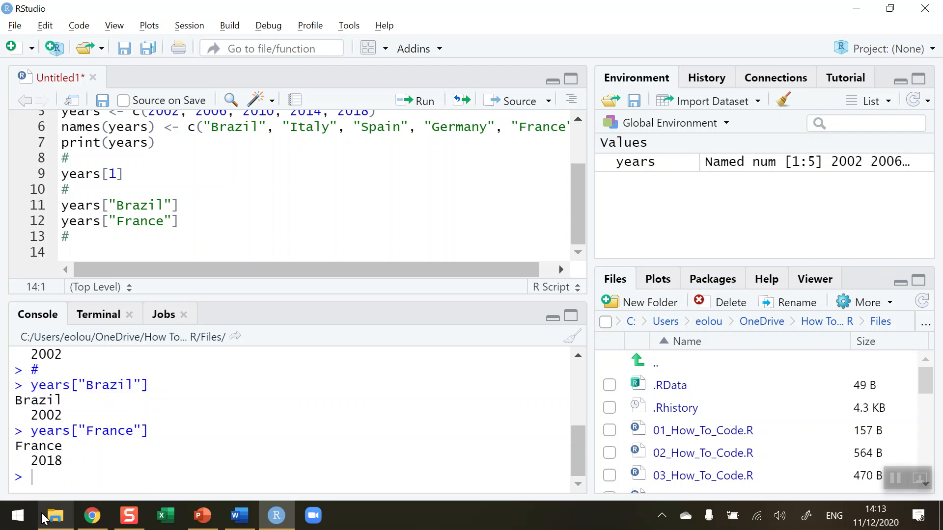
# Write and run years[c("Italy", "Germany")], returning Italy 2006 and Germany 2014
pyautogui.write('years')
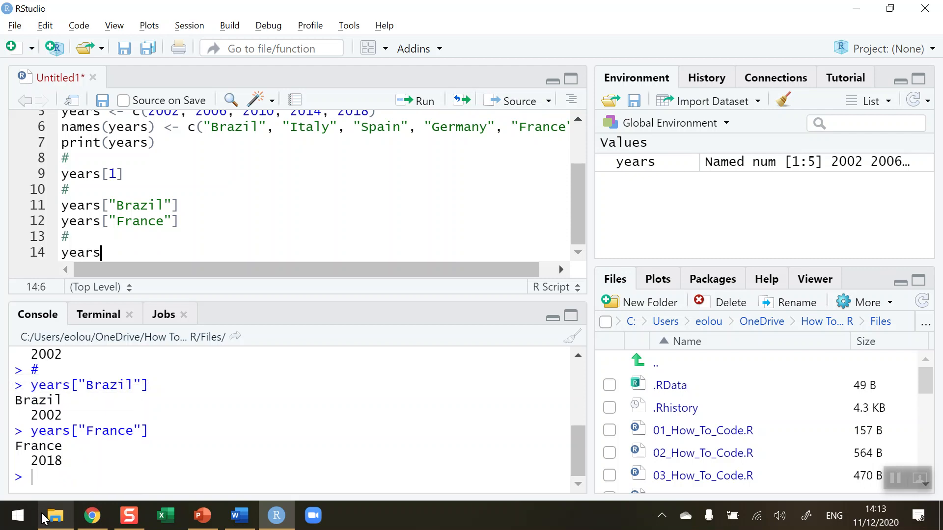
pyautogui.write('[')
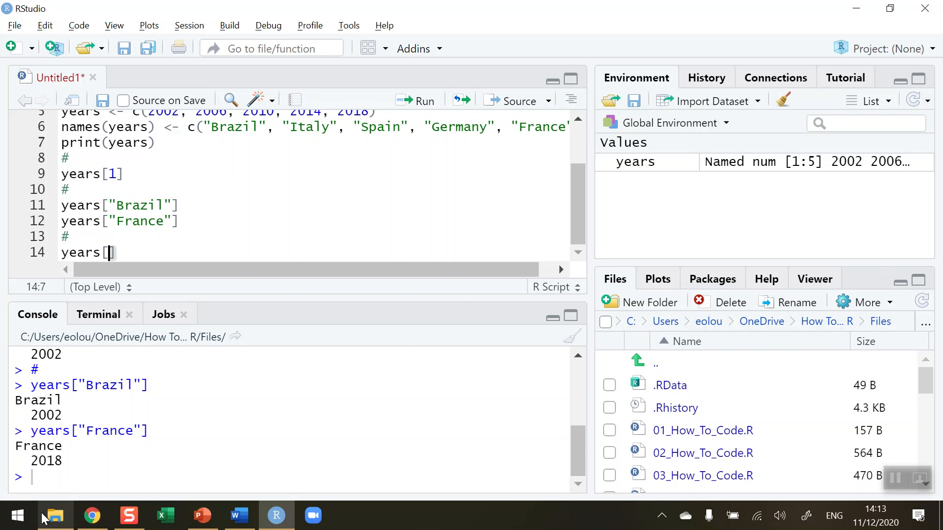
pyautogui.write('c')
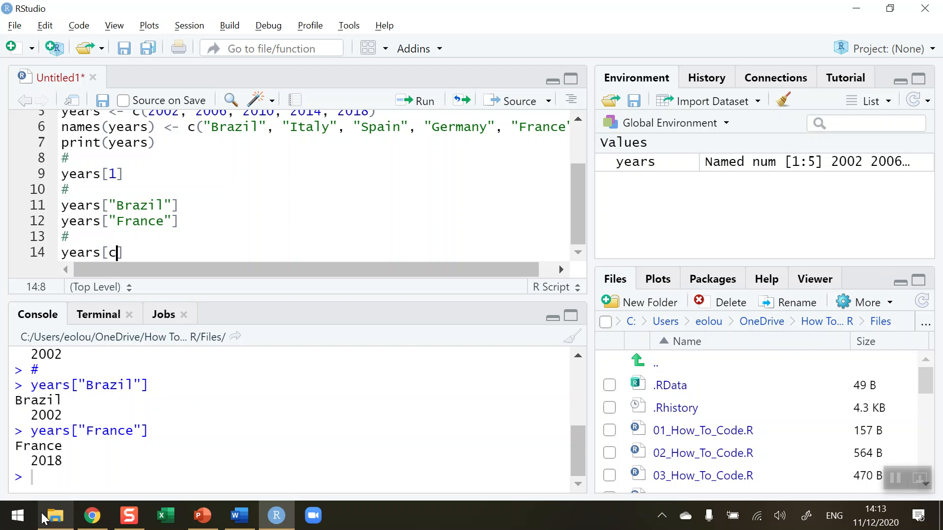
pyautogui.write('(')
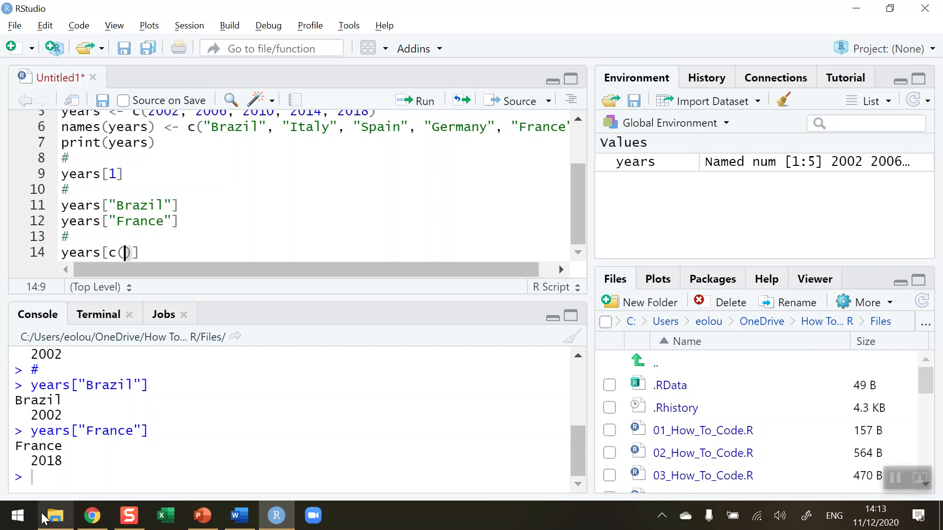
pyautogui.write('"Italy"')
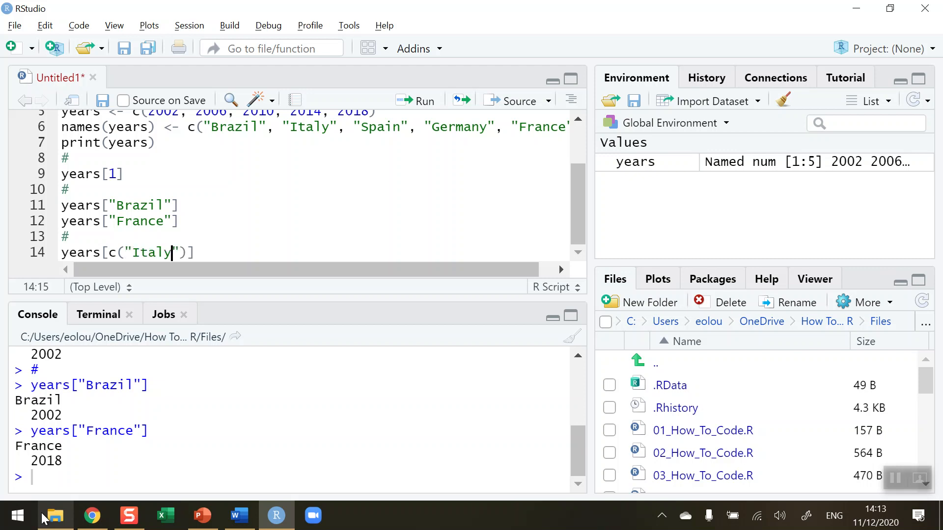
pyautogui.write('", "')
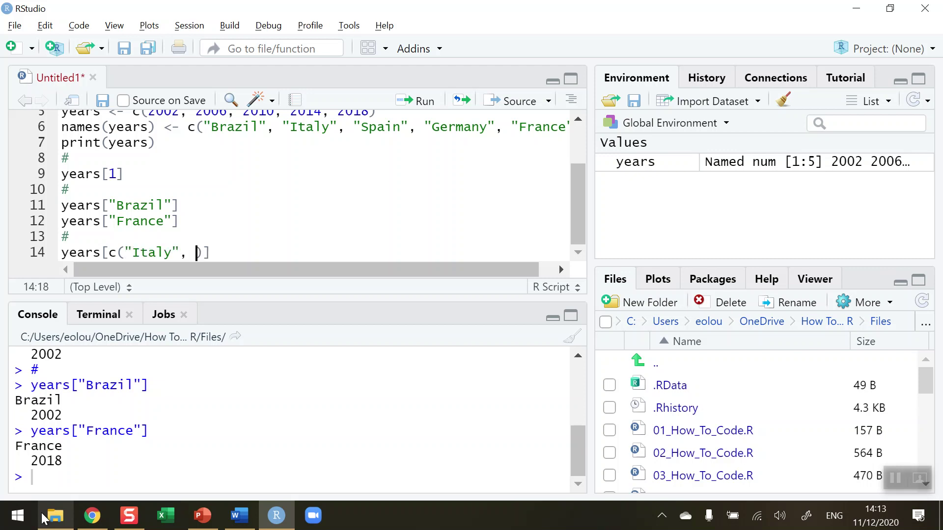
pyautogui.write('"')
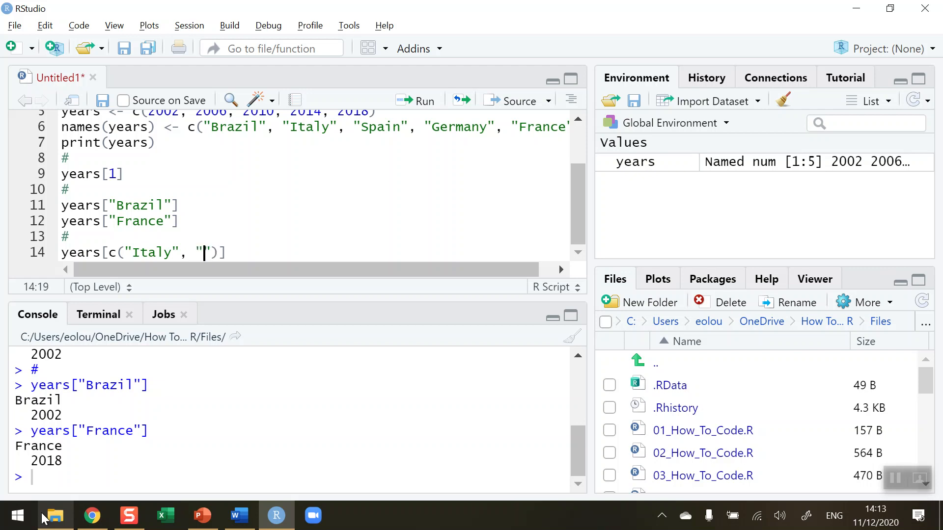
pyautogui.write('German')
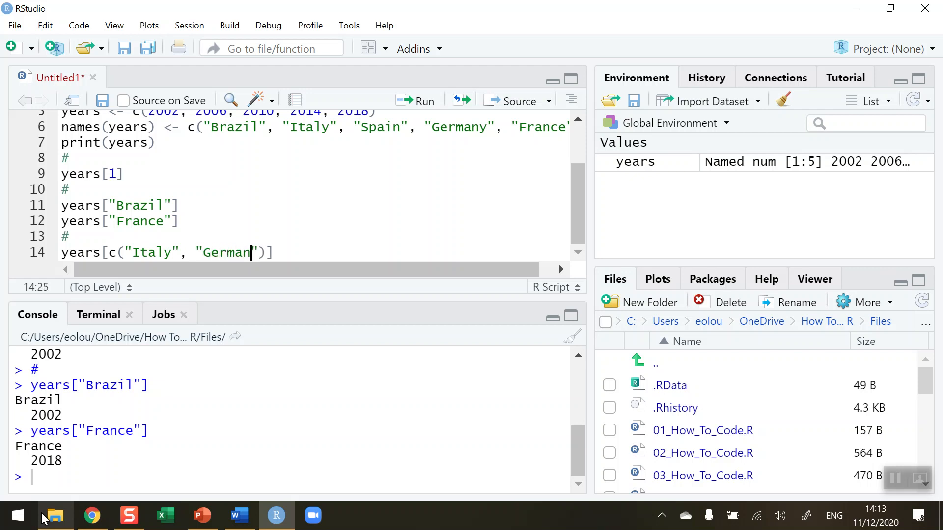
pyautogui.write('y')
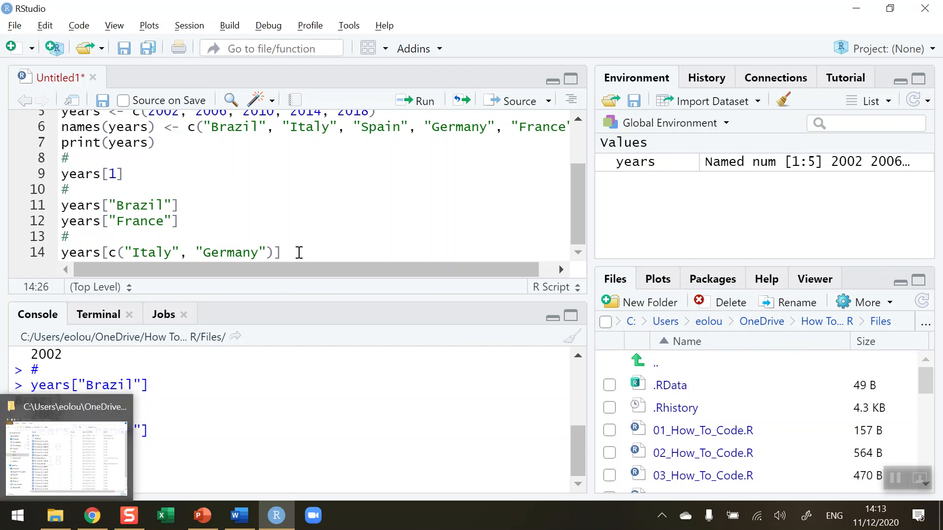
pyautogui.click(413, 100)
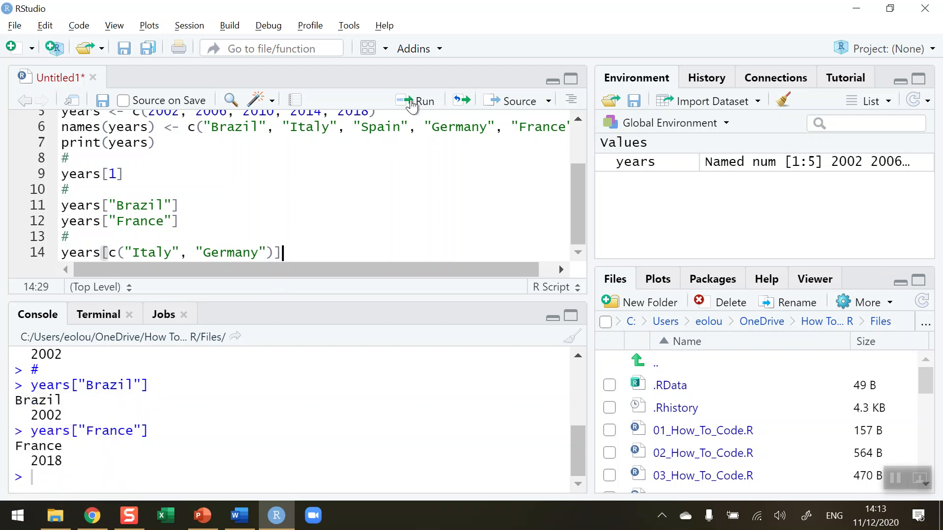
pyautogui.click(415, 100)
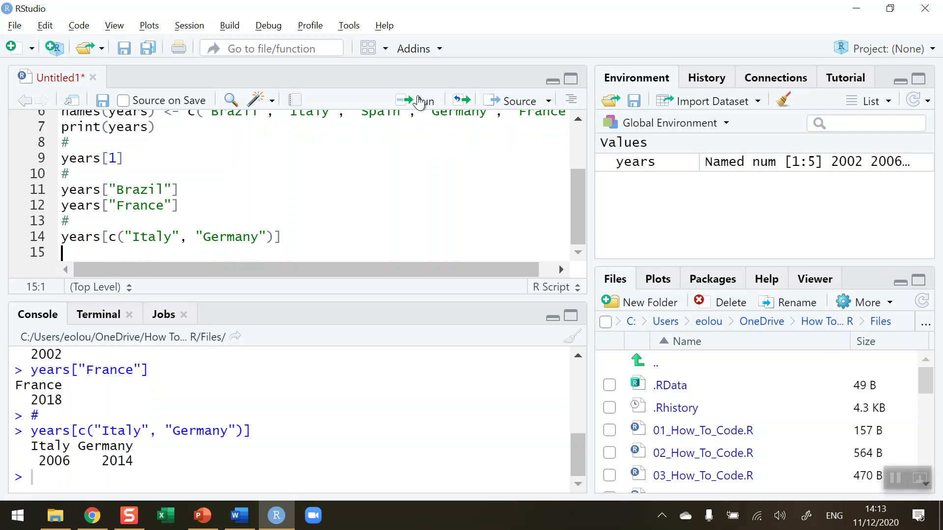
pyautogui.moveTo(61, 481)
pyautogui.write('#')
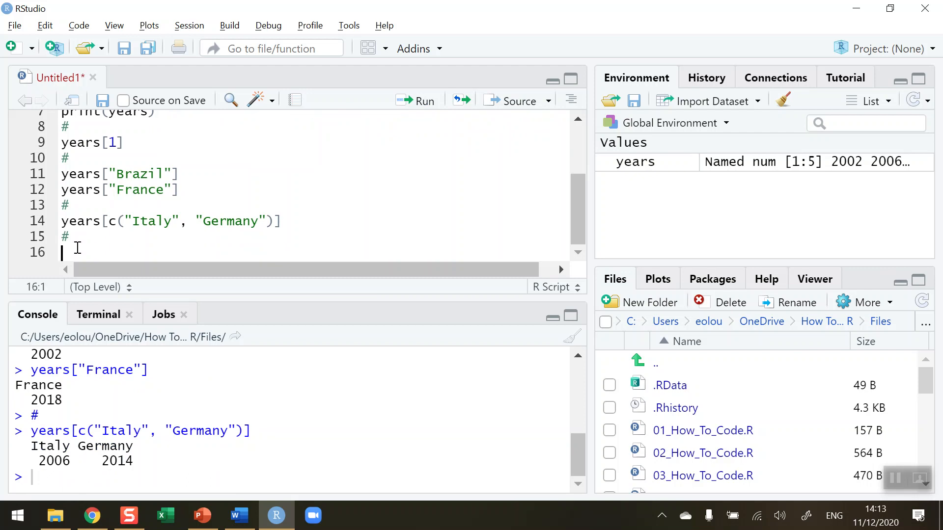
# Write and run years["Ireland"], which returns NA since Ireland is not a name
pyautogui.write('year')
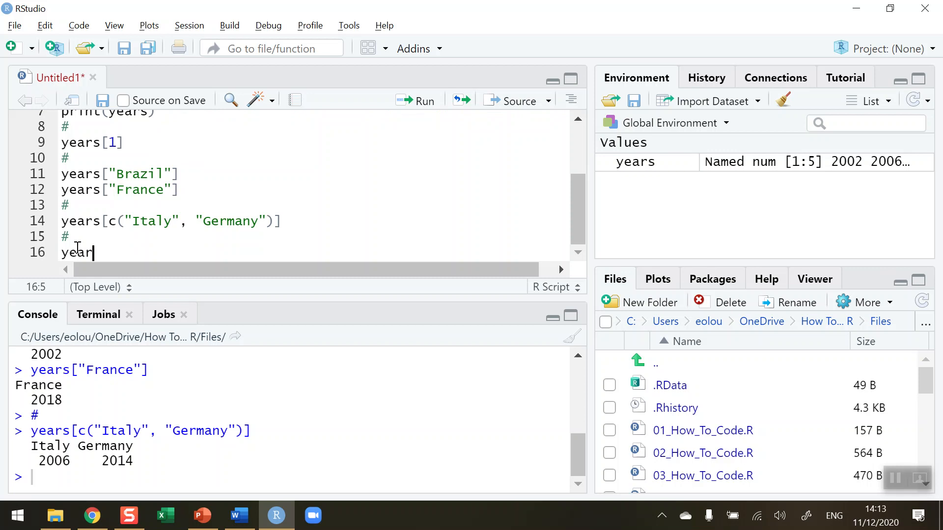
pyautogui.write('s')
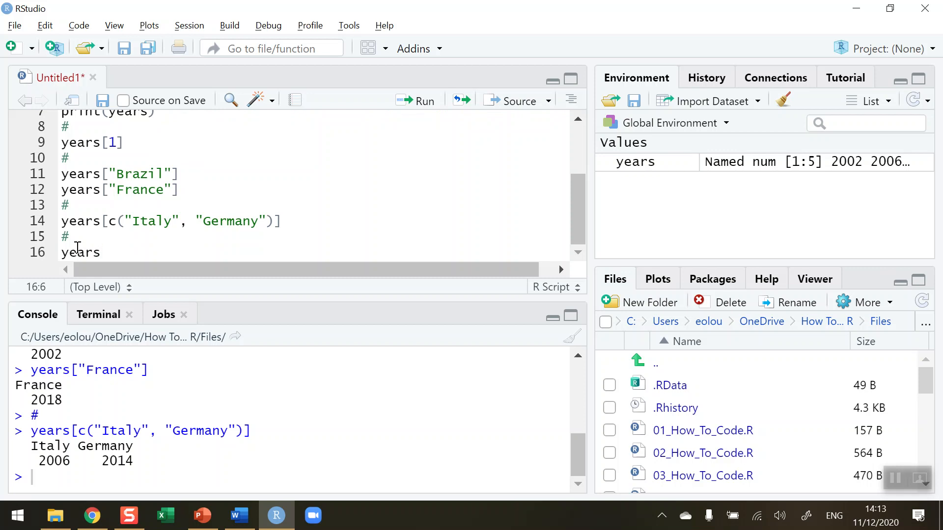
pyautogui.write('[]')
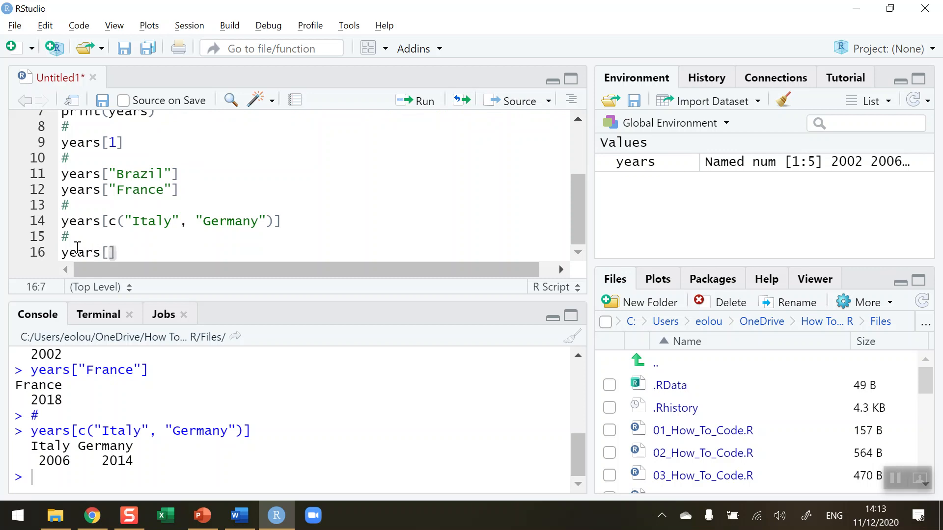
pyautogui.write('"')
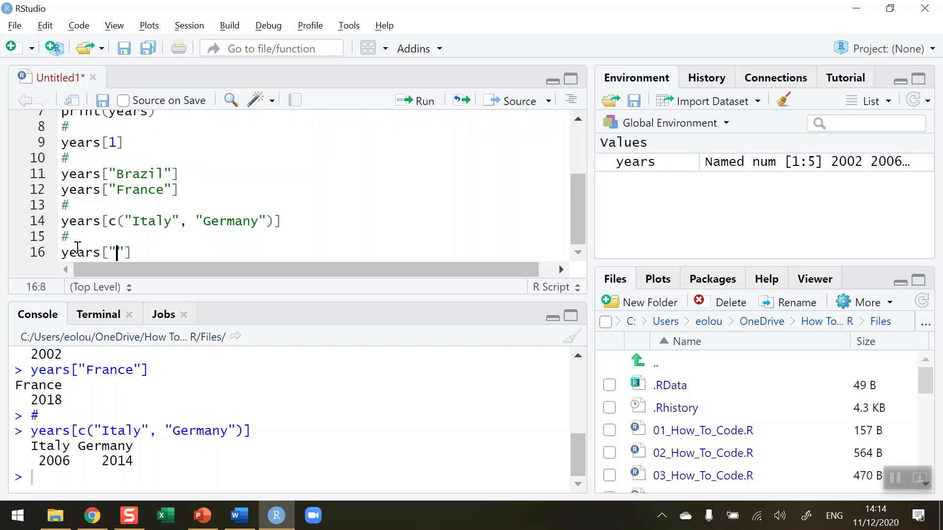
pyautogui.write('Ireland')
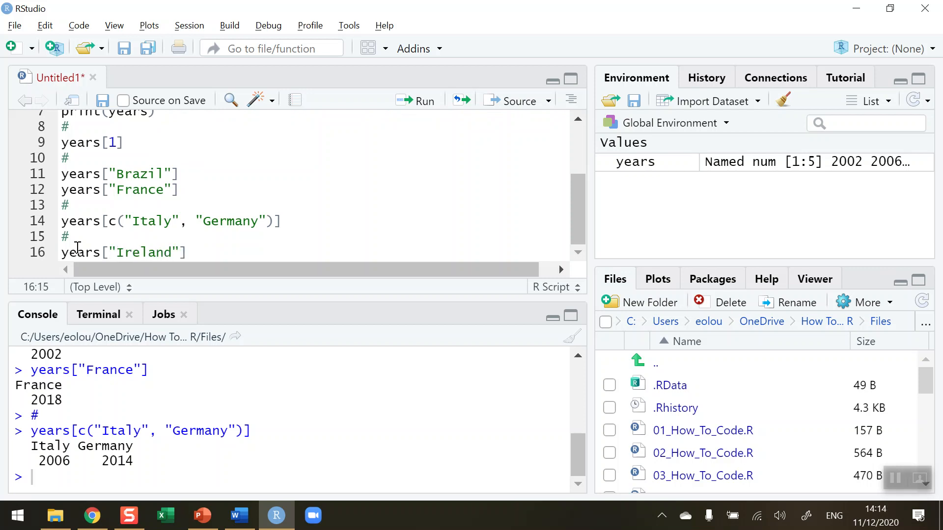
pyautogui.click(189, 253)
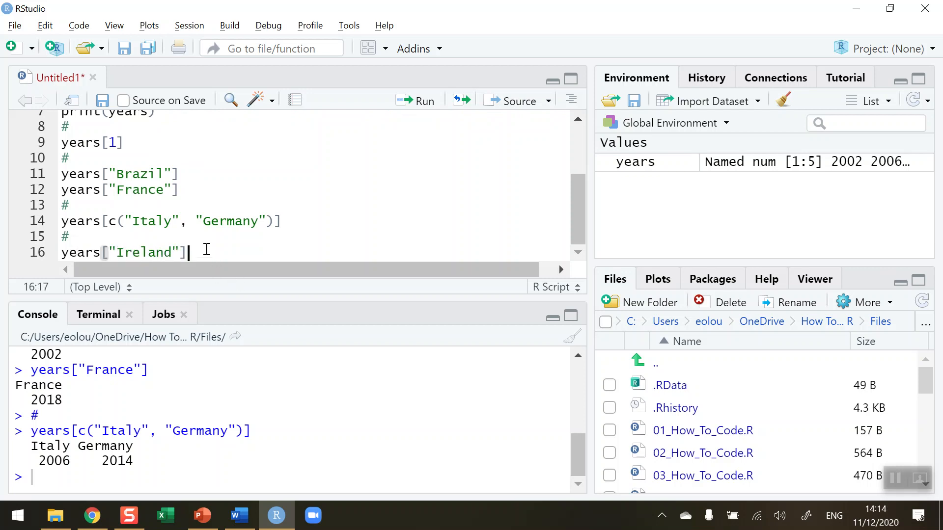
pyautogui.click(416, 100)
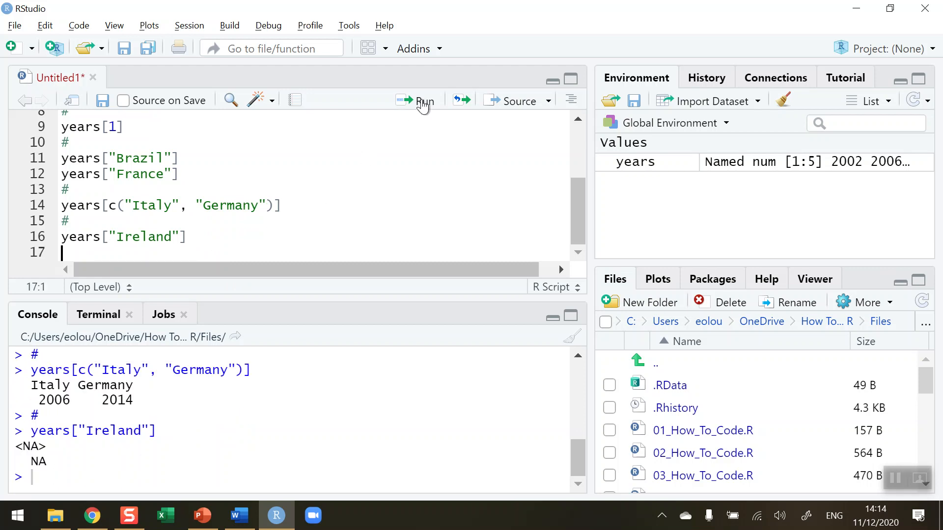
pyautogui.doubleClick(39, 461)
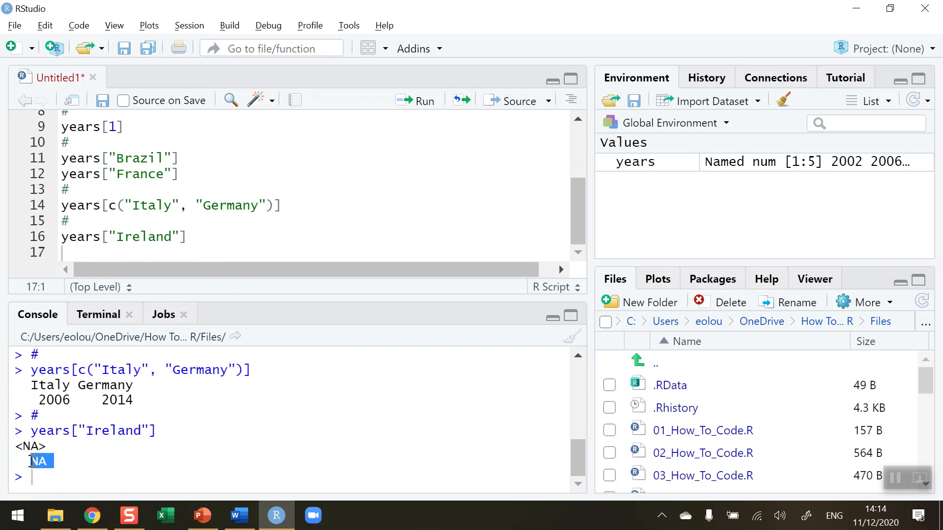
pyautogui.moveTo(210, 241)
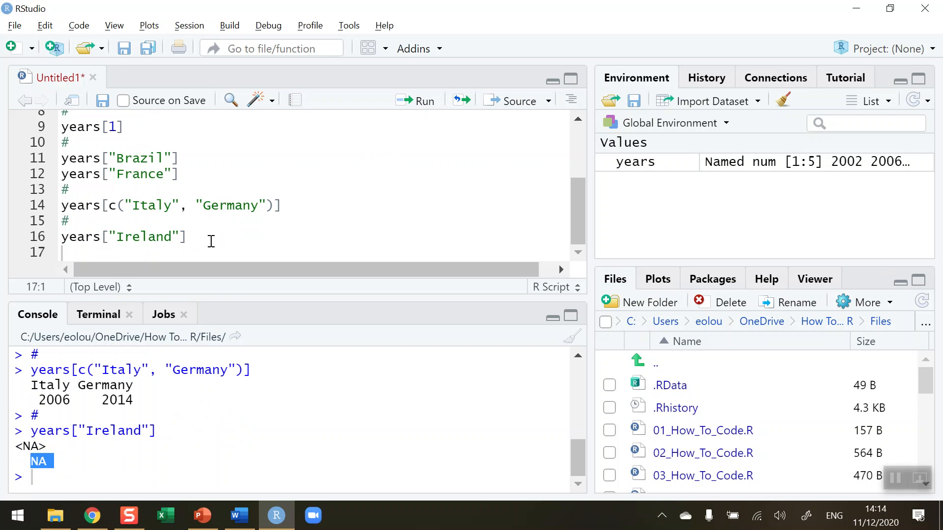